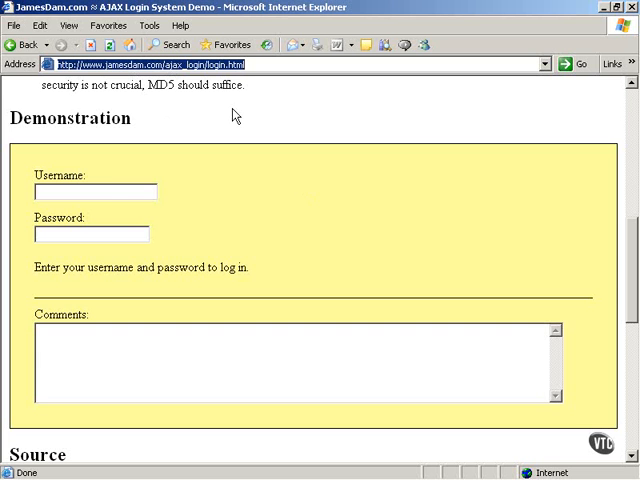
mouse_move(127, 184)
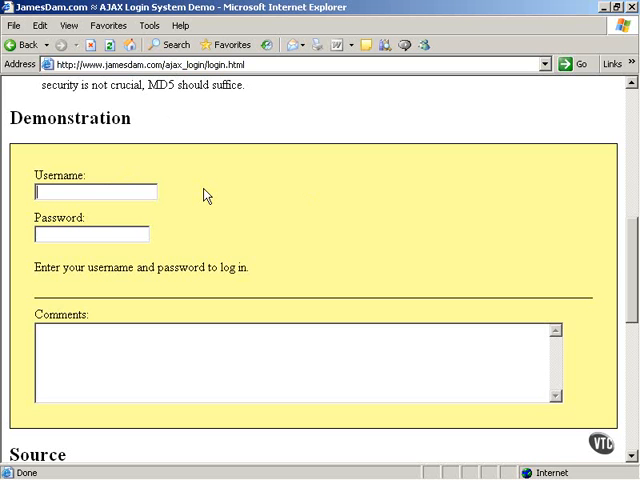
Enter Steve as the username on the demo login form.
type("Steve")
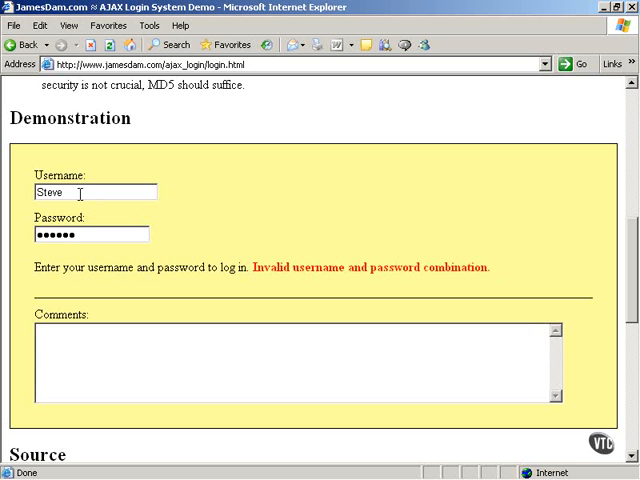
Replace Steve with user1 and submit the login, showing 'Logged in as John Doe'.
double_click(50, 192)
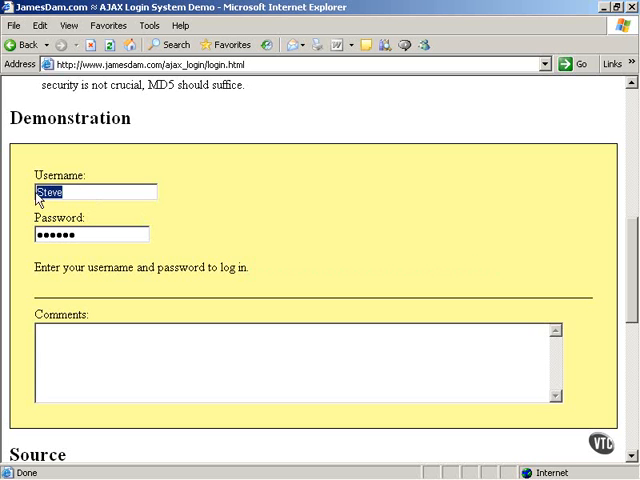
type("user1")
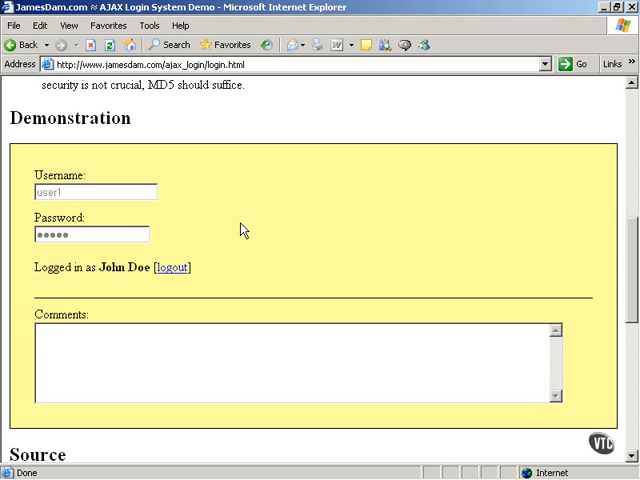
left_click(40, 340)
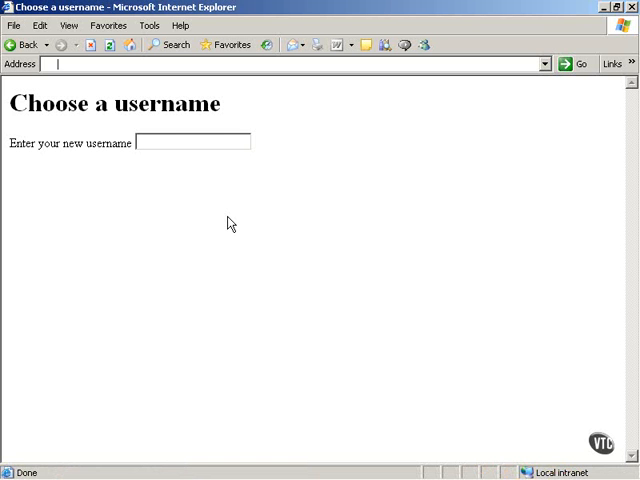
mouse_move(166, 156)
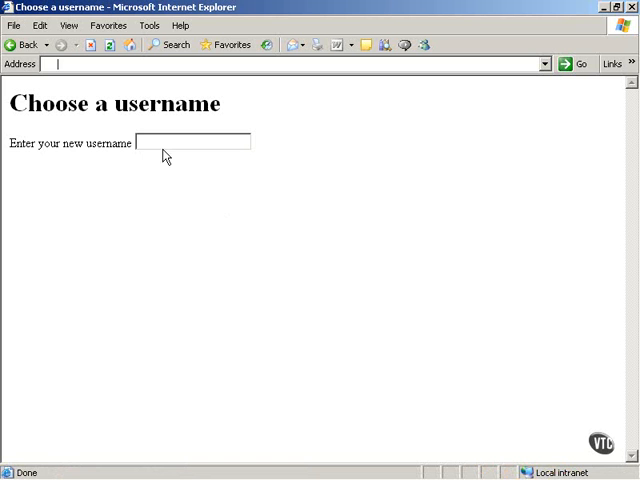
Enter 'steve' in the new username field, which reports the name is taken.
type("s")
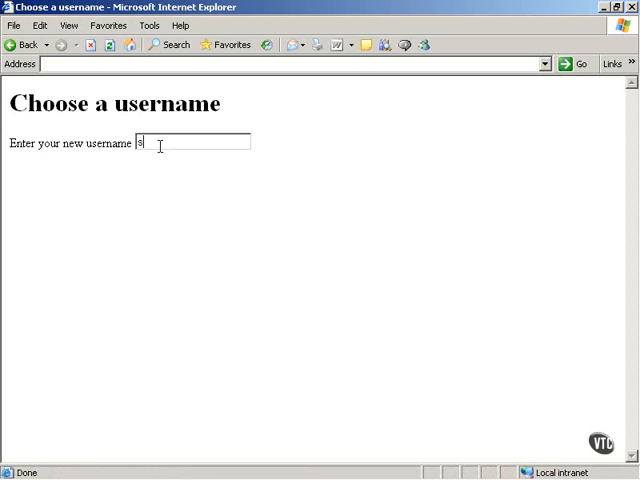
type("teve")
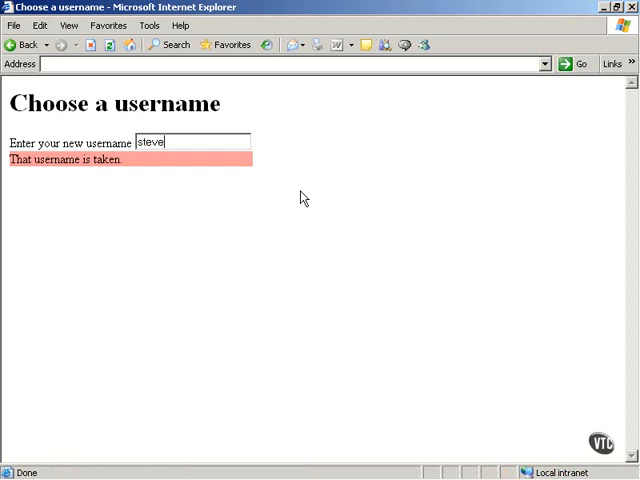